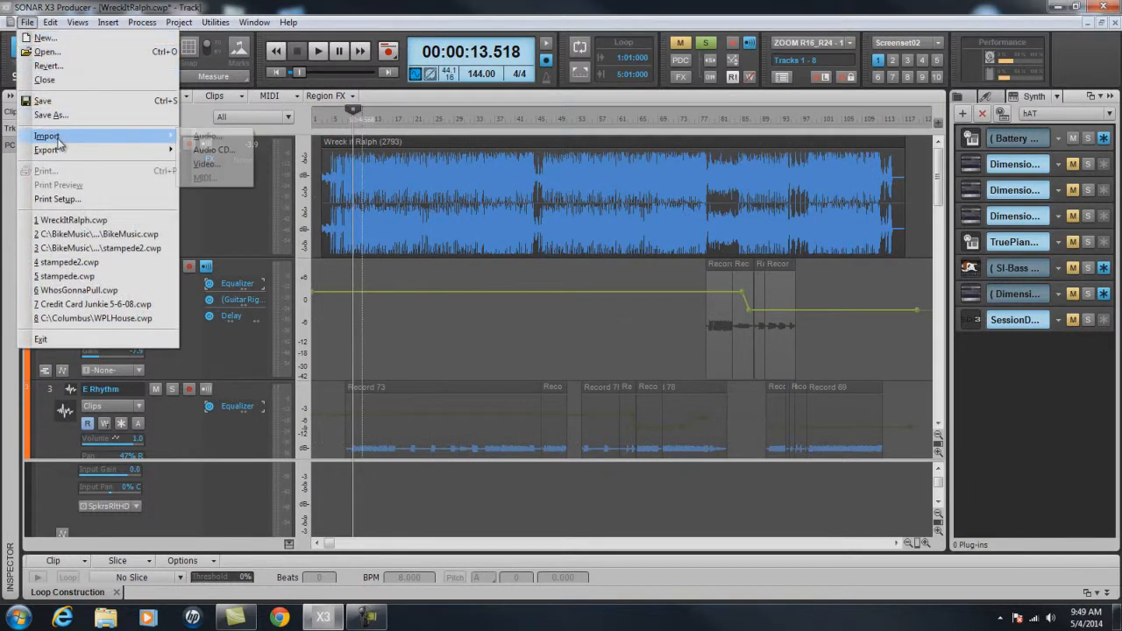
Dismiss the File menu without importing, returning to the WreckItRalph project tracks
{"action": "left_click", "coordinate": [207, 136]}
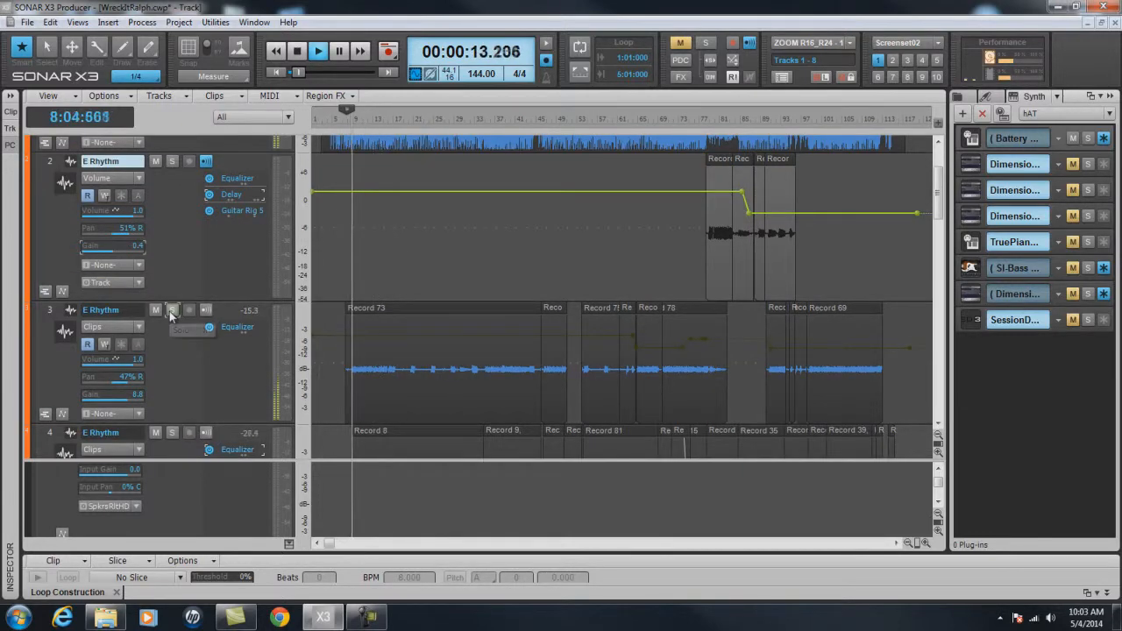
Solo and unsolo the E Rhythm tracks in turn during playback
{"action": "left_click", "coordinate": [173, 310]}
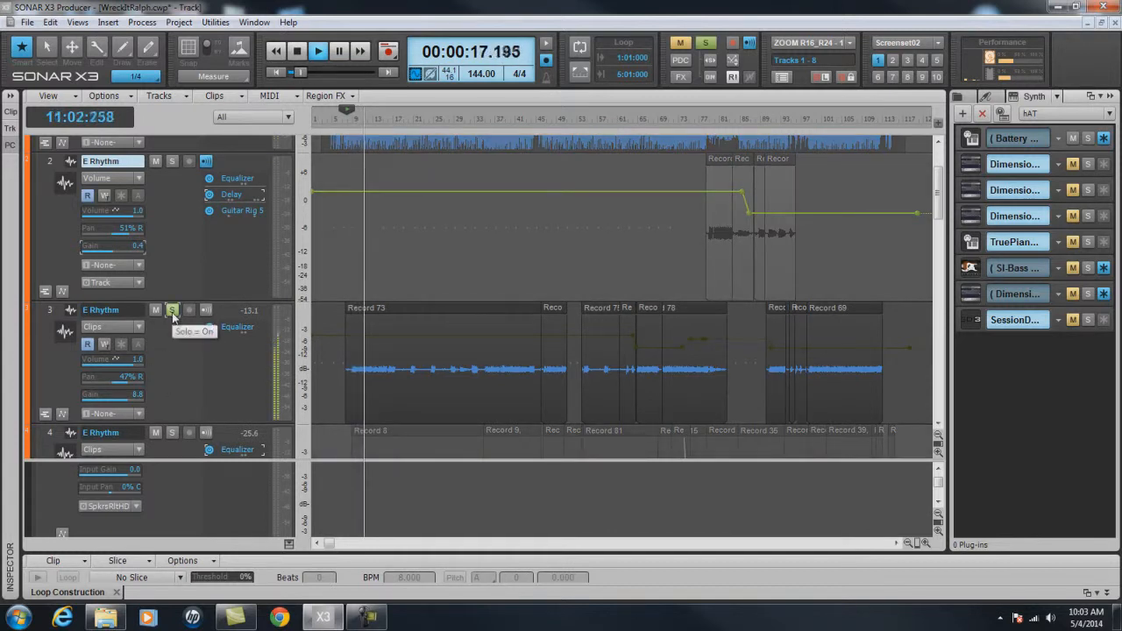
{"action": "left_click", "coordinate": [171, 309]}
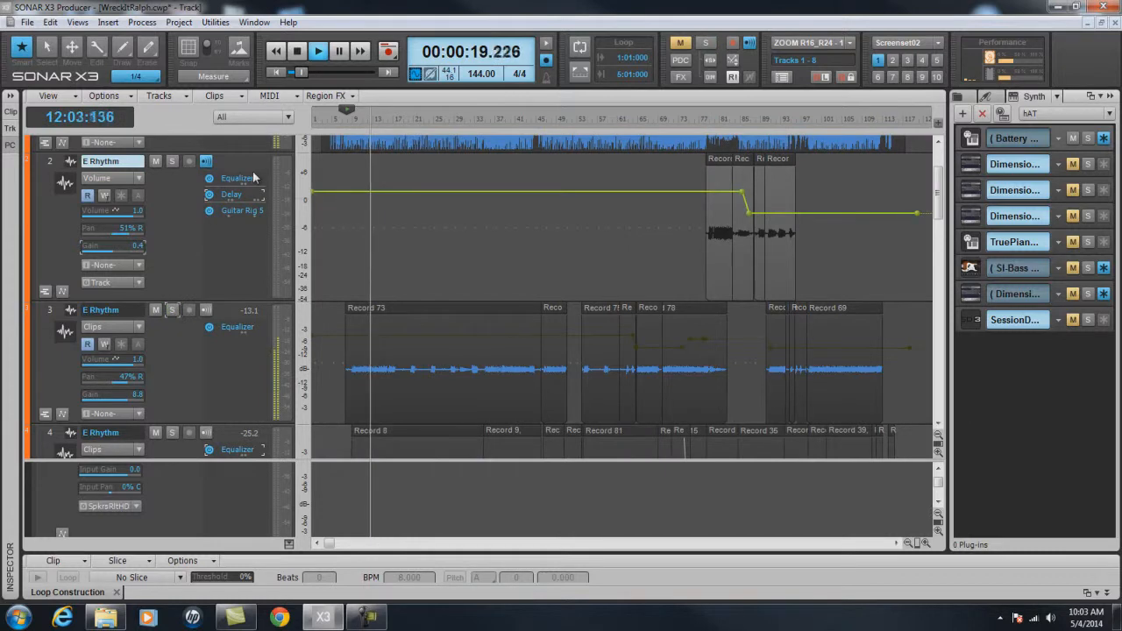
{"action": "left_click", "coordinate": [410, 462]}
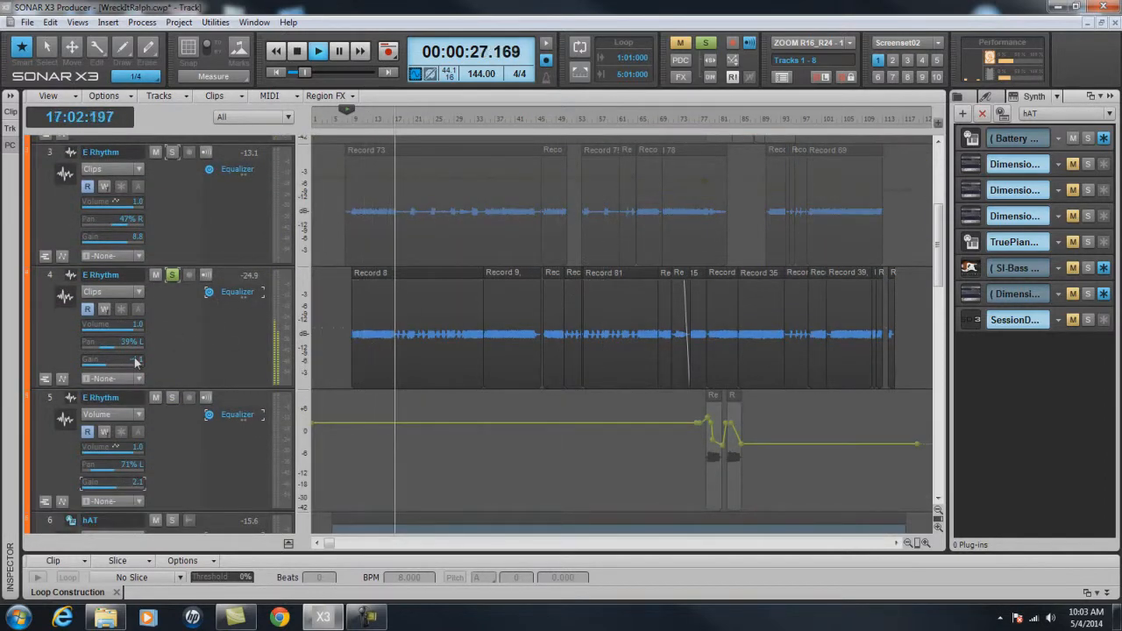
{"action": "left_click_drag", "start_coordinate": [105, 359], "coordinate": [131, 359]}
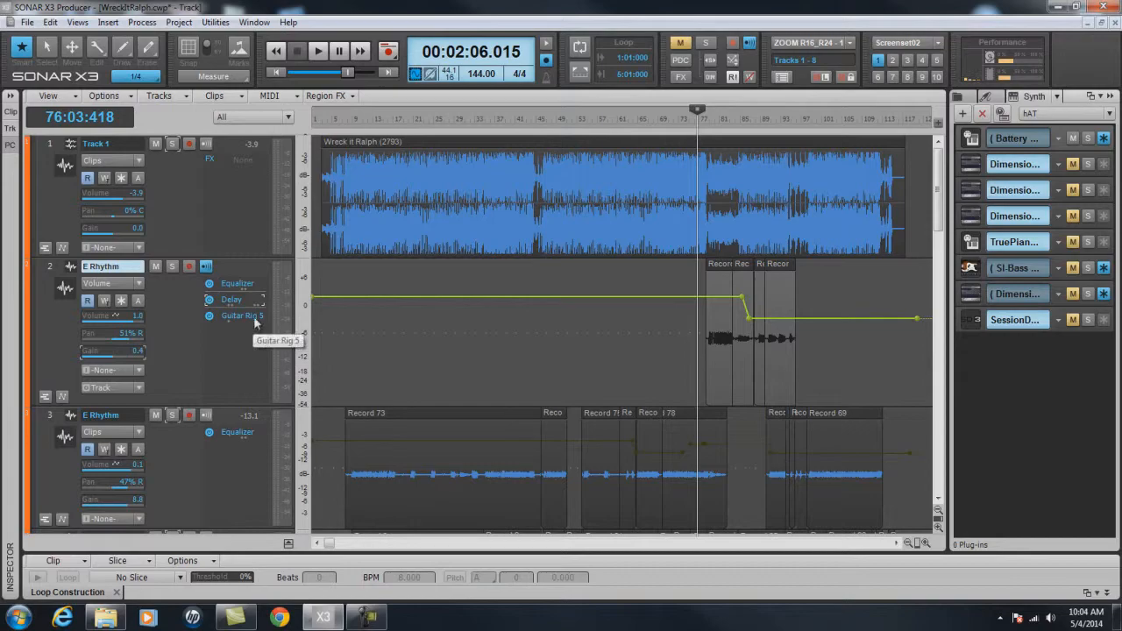
Open track 2's Guitar Rig 5 to view the Sultans of Pop preset
{"action": "left_click", "coordinate": [241, 315]}
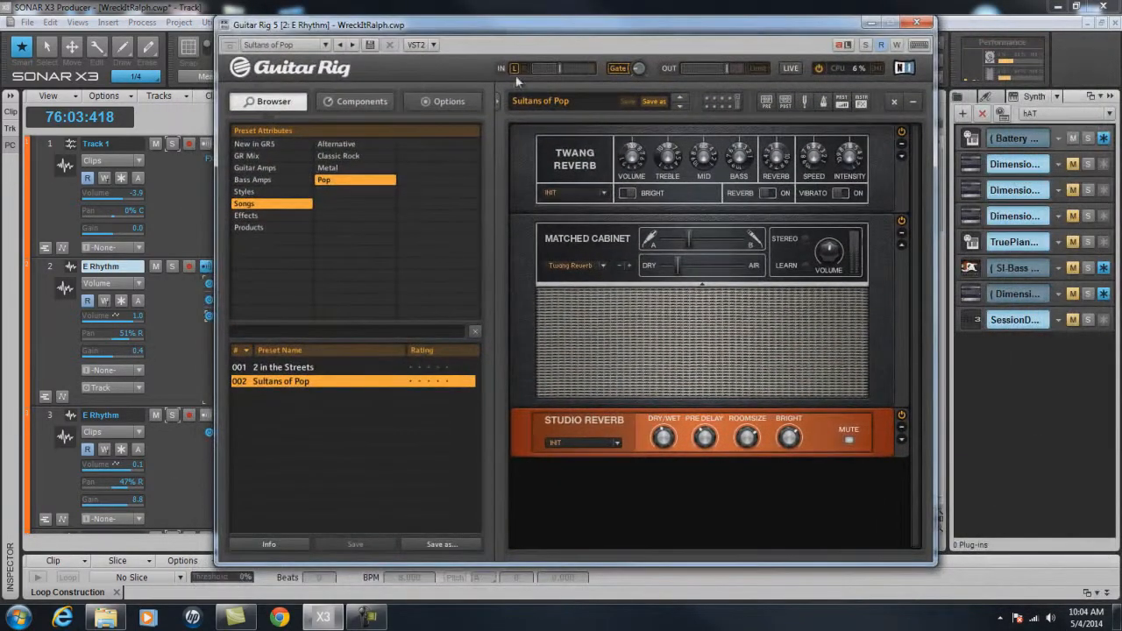
{"action": "mouse_move", "coordinate": [314, 244]}
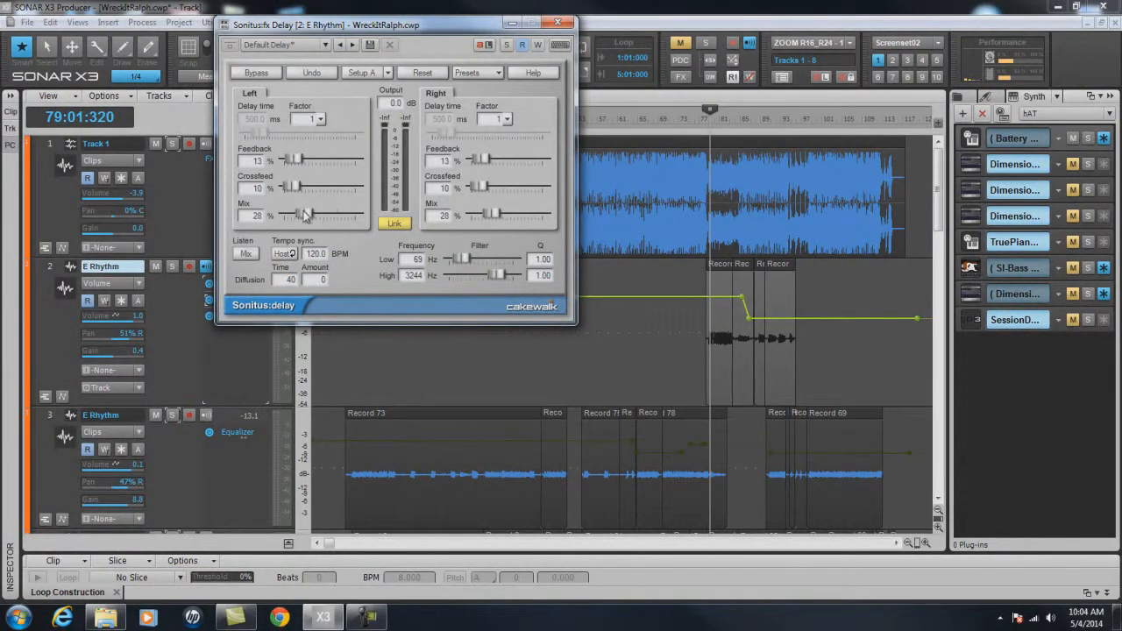
Adjust the delay mix, set the high filter to 2698 Hz, and close Sonitus Delay
{"action": "left_click_drag", "start_coordinate": [302, 213], "coordinate": [303, 213]}
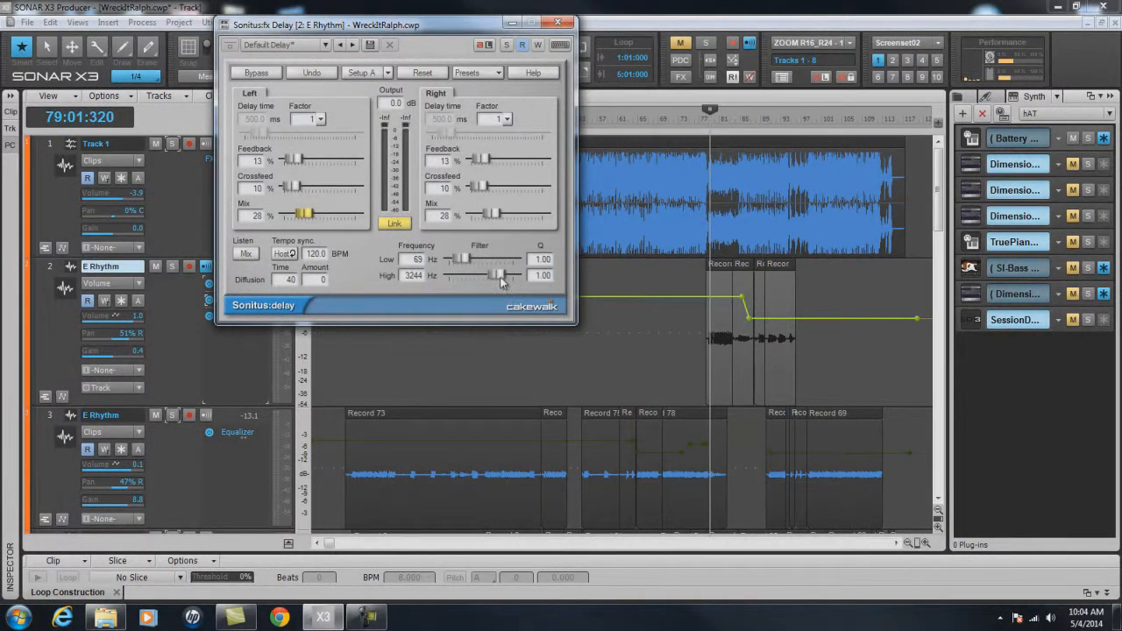
{"action": "left_click_drag", "start_coordinate": [504, 275], "coordinate": [493, 275]}
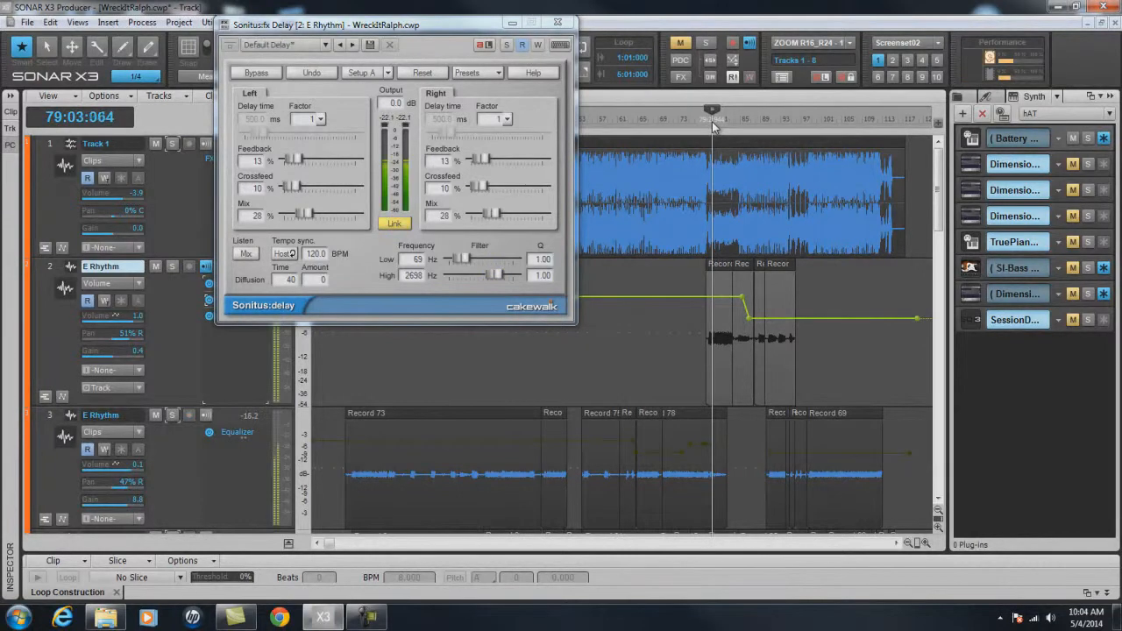
{"action": "left_click", "coordinate": [173, 266]}
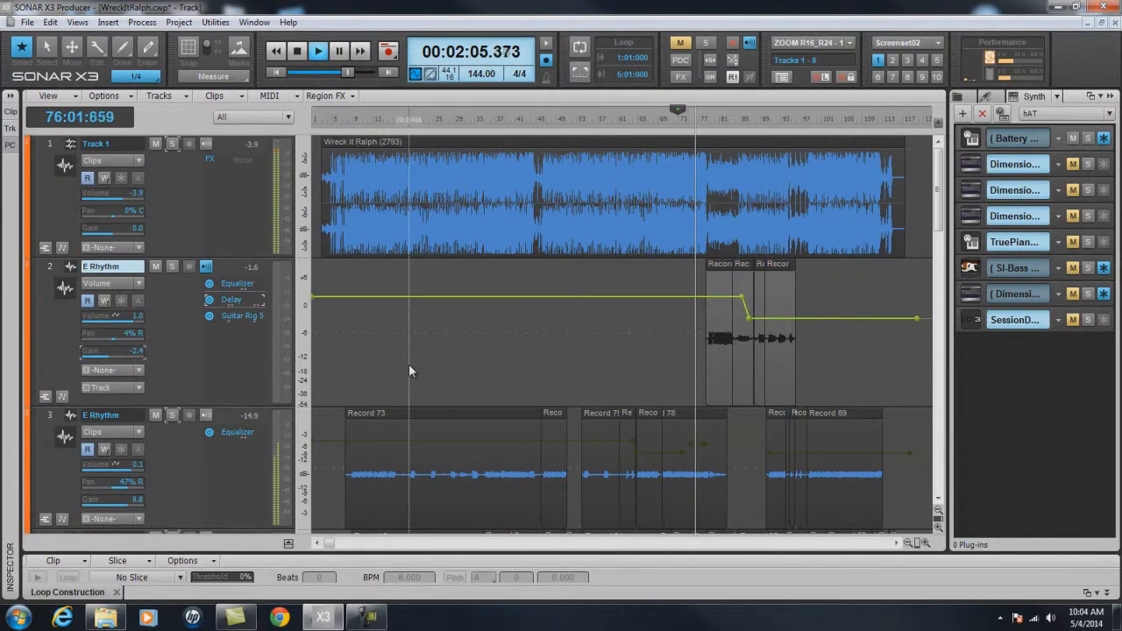
{"action": "scroll", "scroll_direction": "down", "scroll_amount": 3}
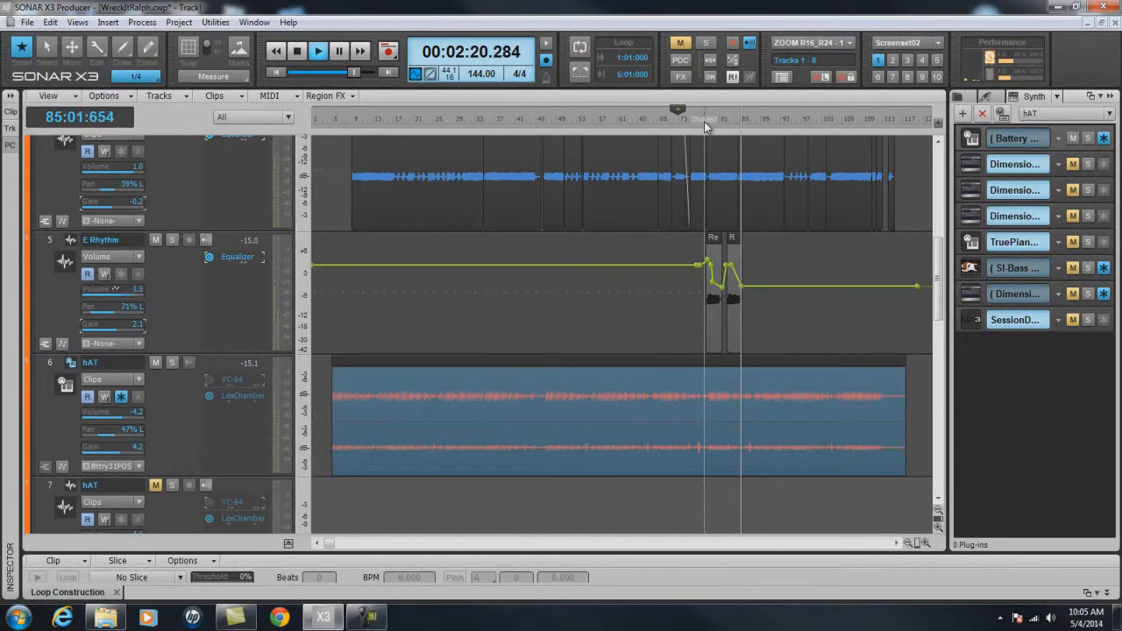
{"action": "left_click", "coordinate": [172, 241]}
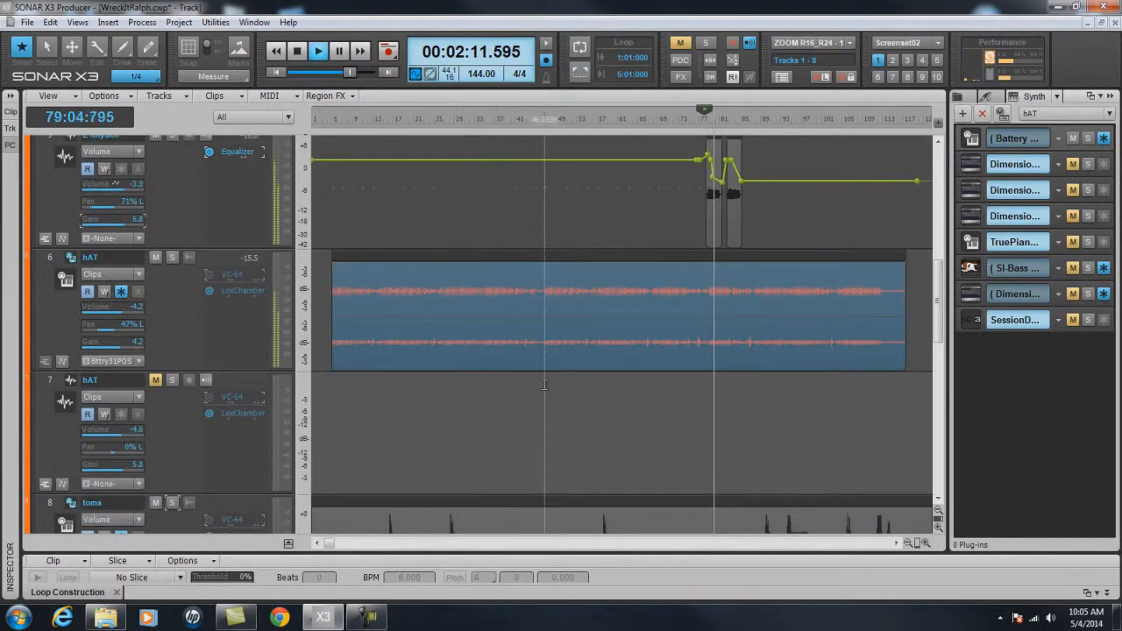
{"action": "left_click", "coordinate": [296, 50]}
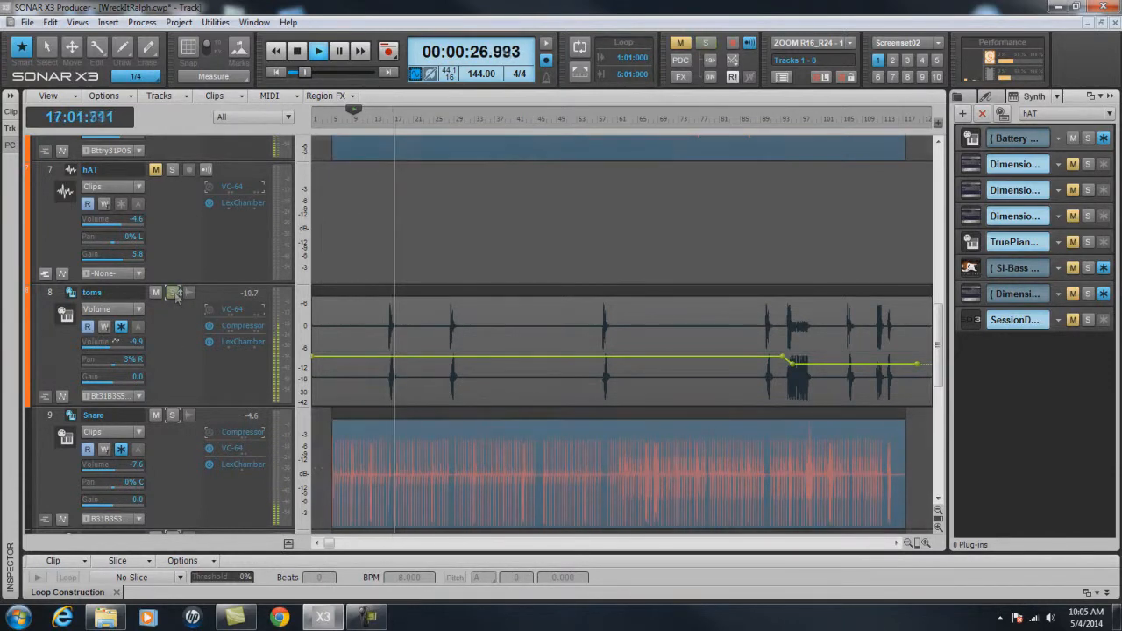
Solo the toms, Snare, Kick and Drums tracks, stop playback, and scroll back up
{"action": "scroll", "scroll_direction": "down", "scroll_amount": 3}
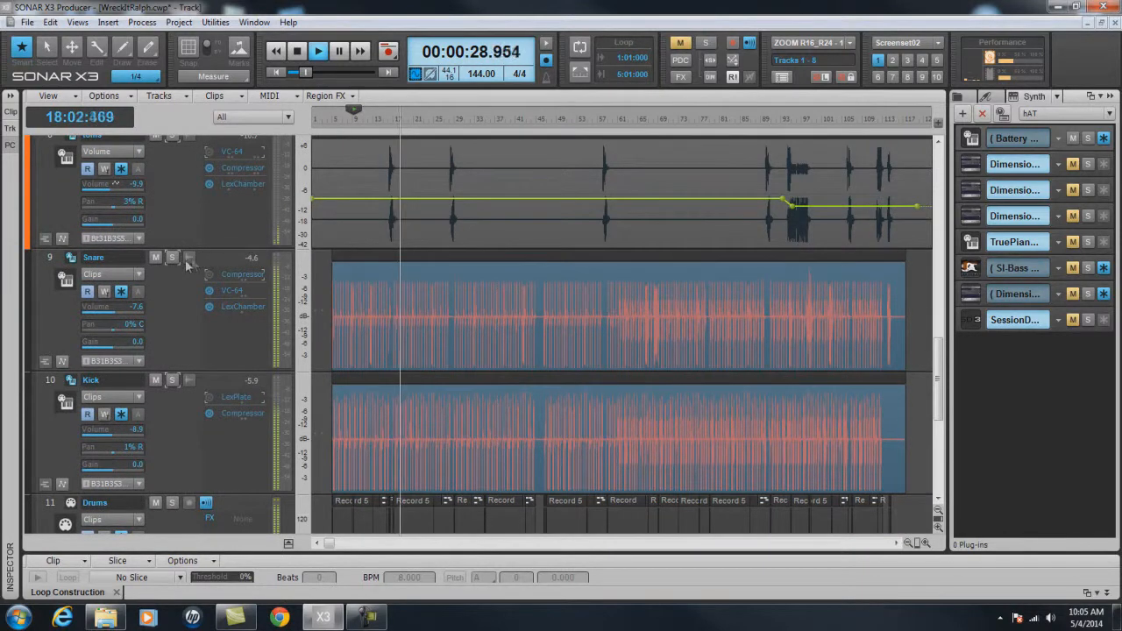
{"action": "left_click", "coordinate": [172, 257]}
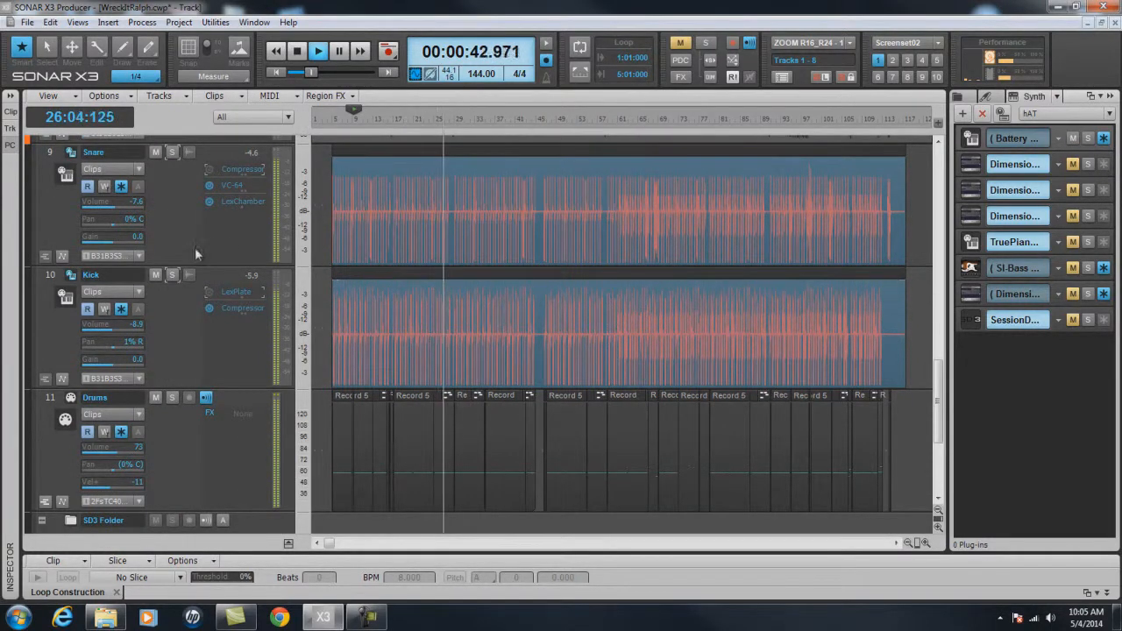
{"action": "left_click", "coordinate": [173, 275]}
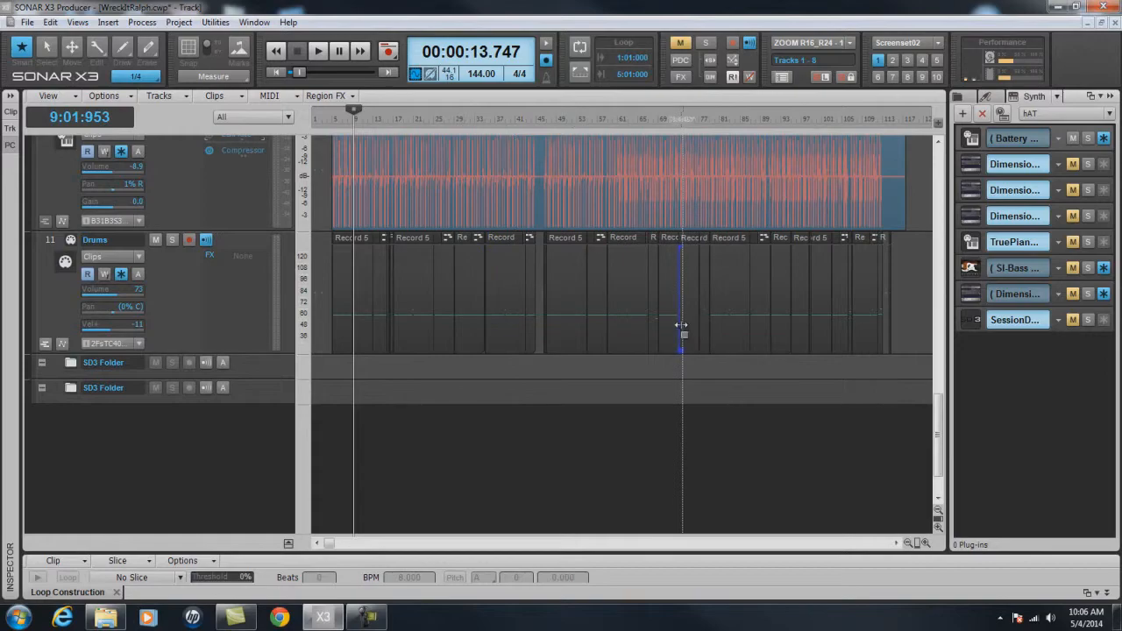
{"action": "scroll", "scroll_direction": "down", "scroll_amount": 3}
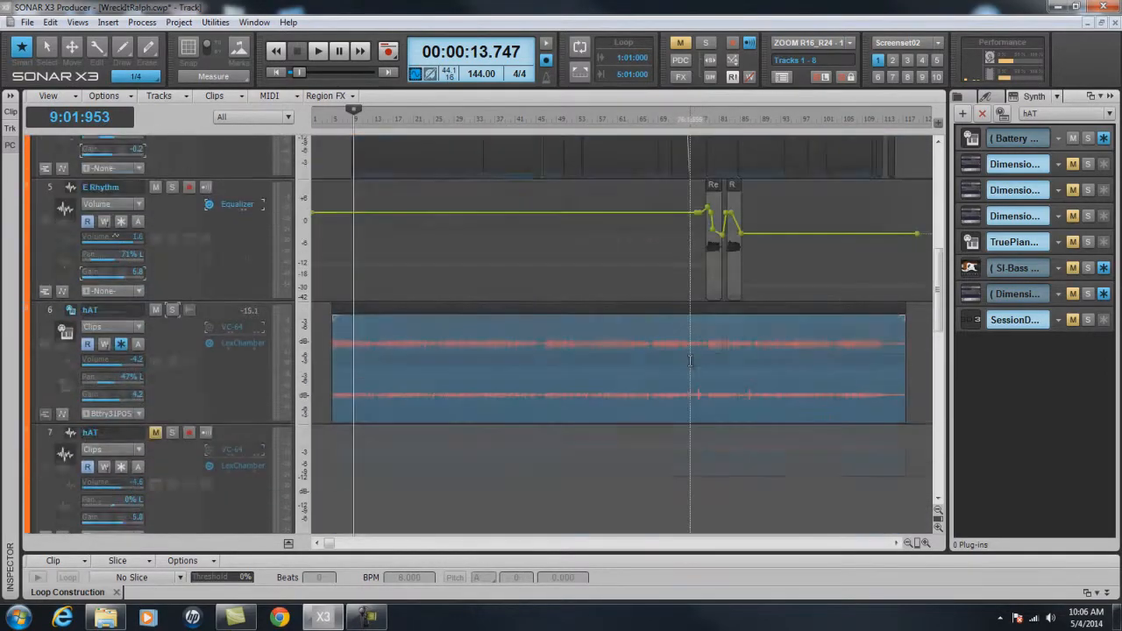
{"action": "scroll", "scroll_direction": "up", "scroll_amount": 3}
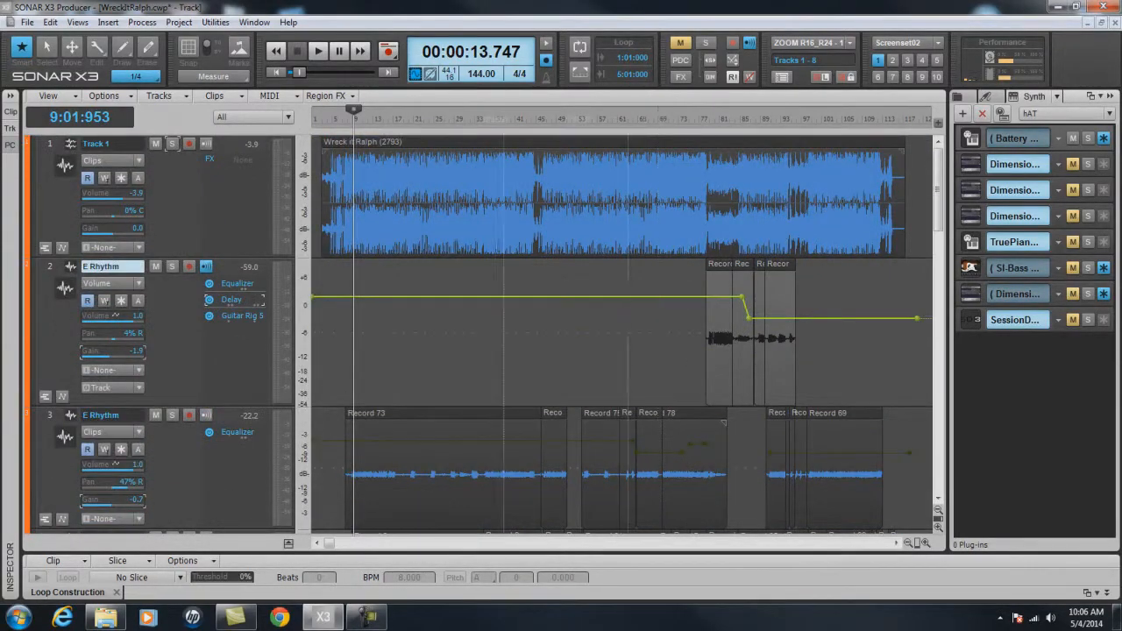